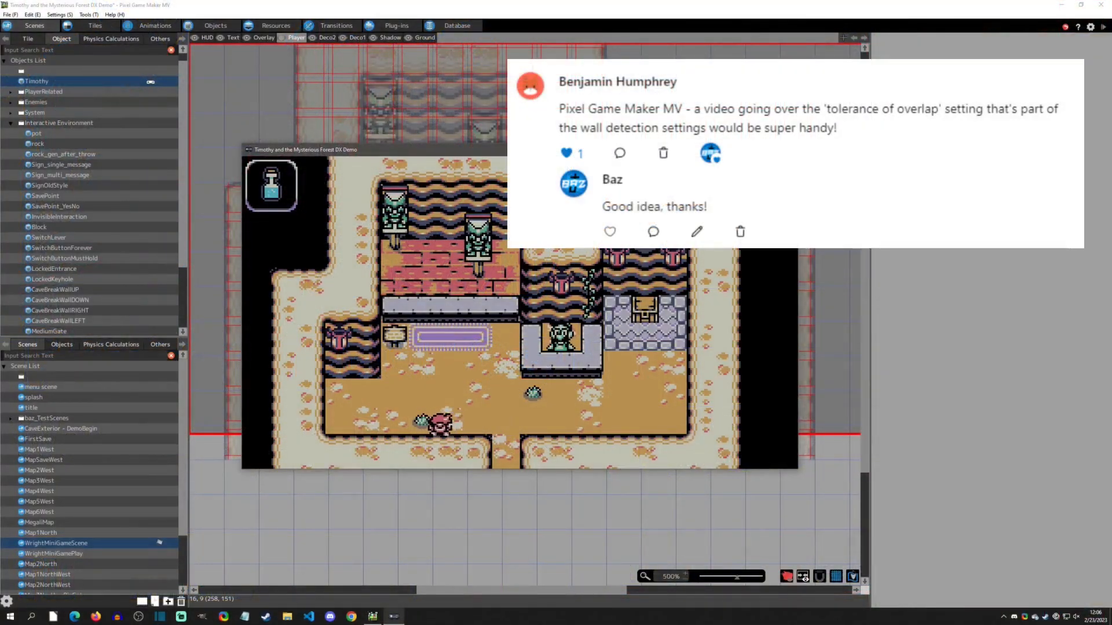
View the project settings, close them unchanged, then reopen the project settings.
click(59, 14)
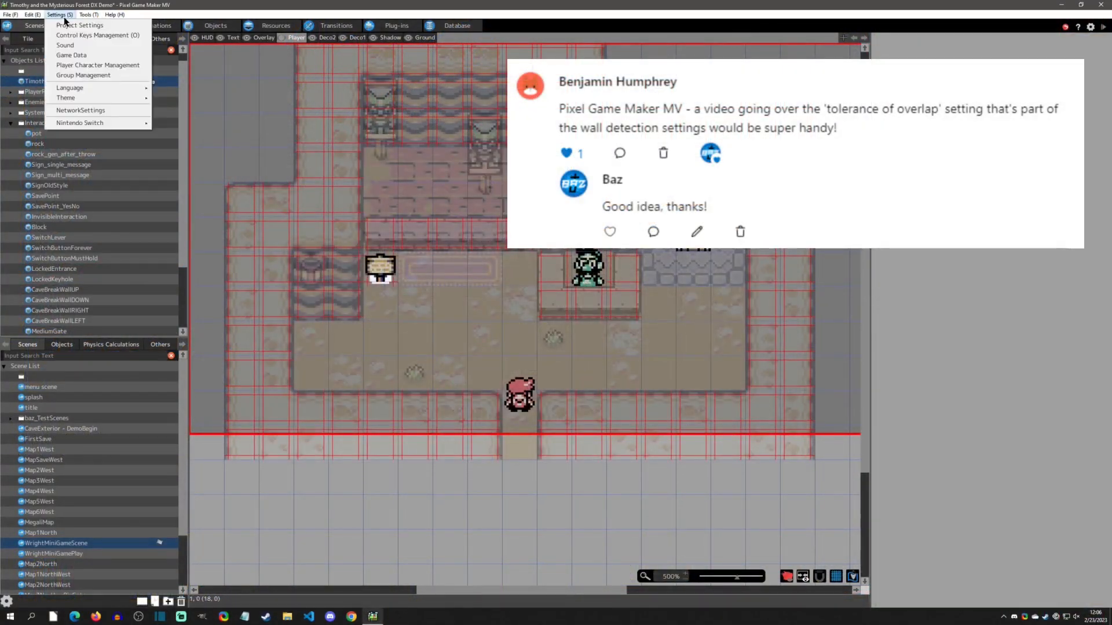
click(80, 25)
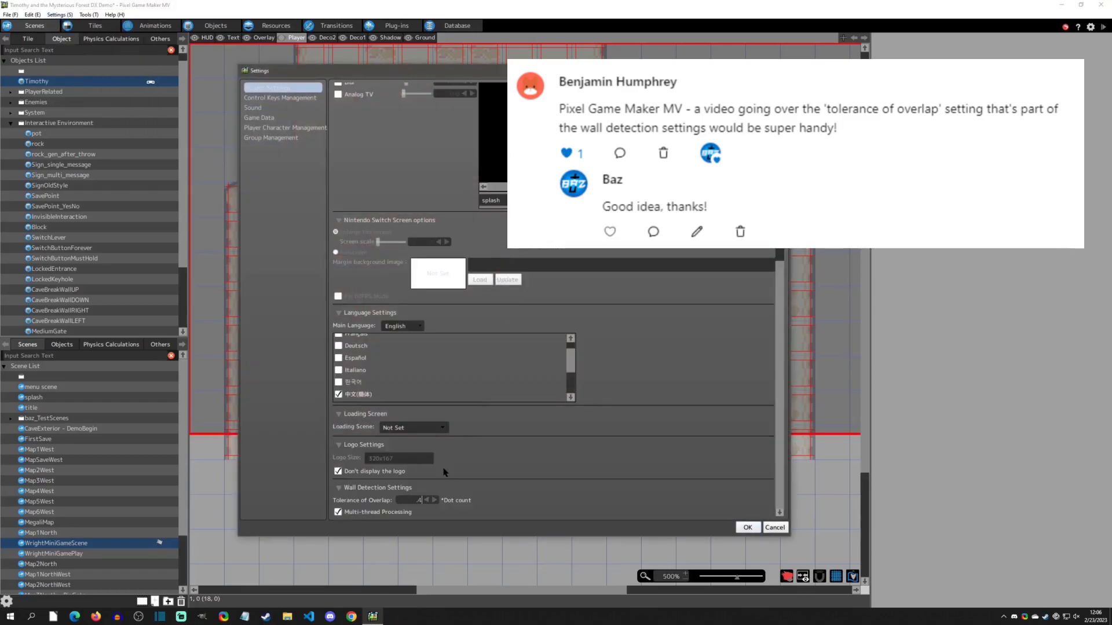
click(747, 527)
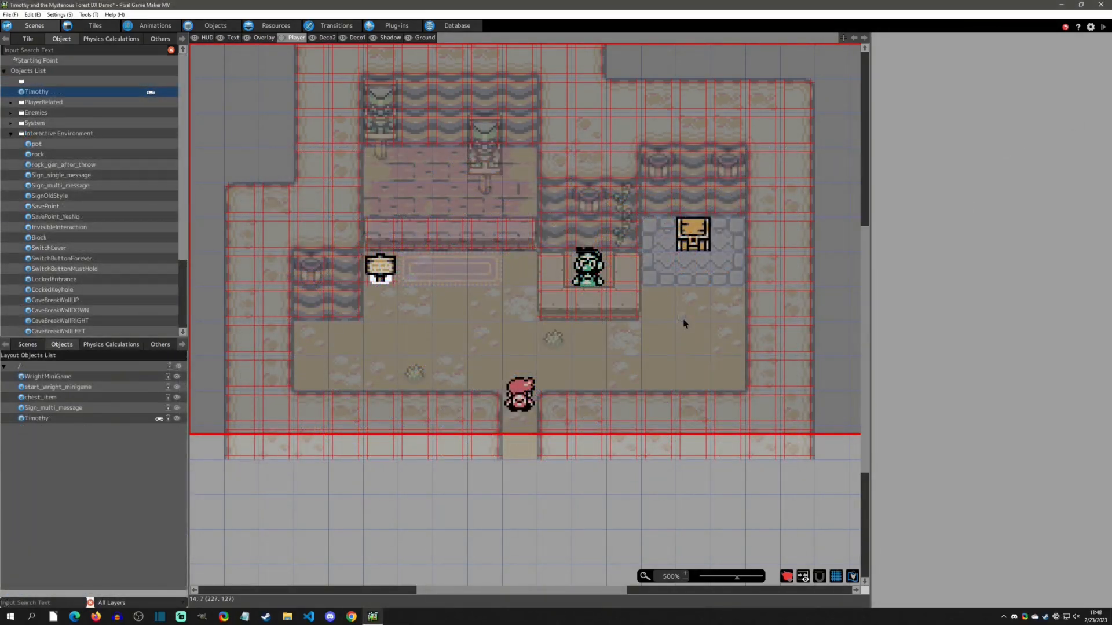
click(58, 14)
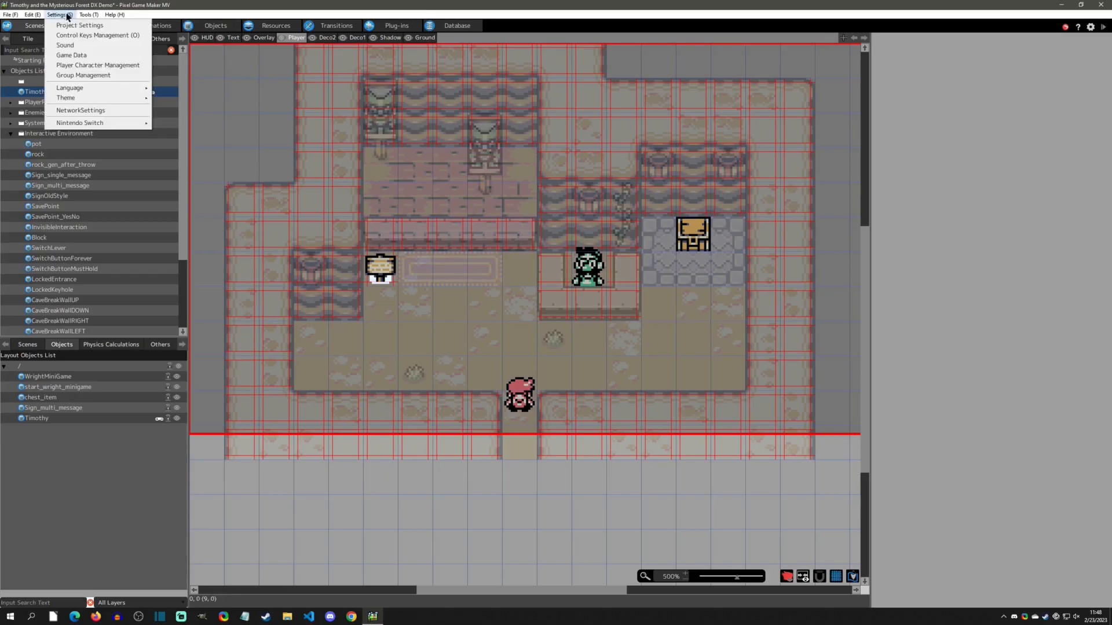
click(79, 25)
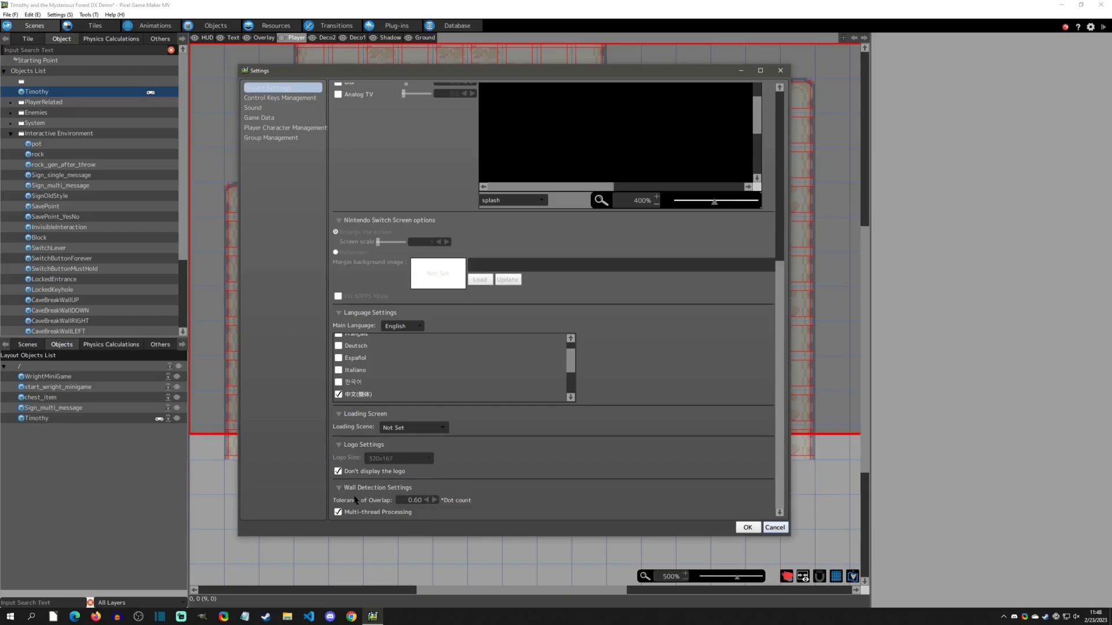
mouse_move(447, 511)
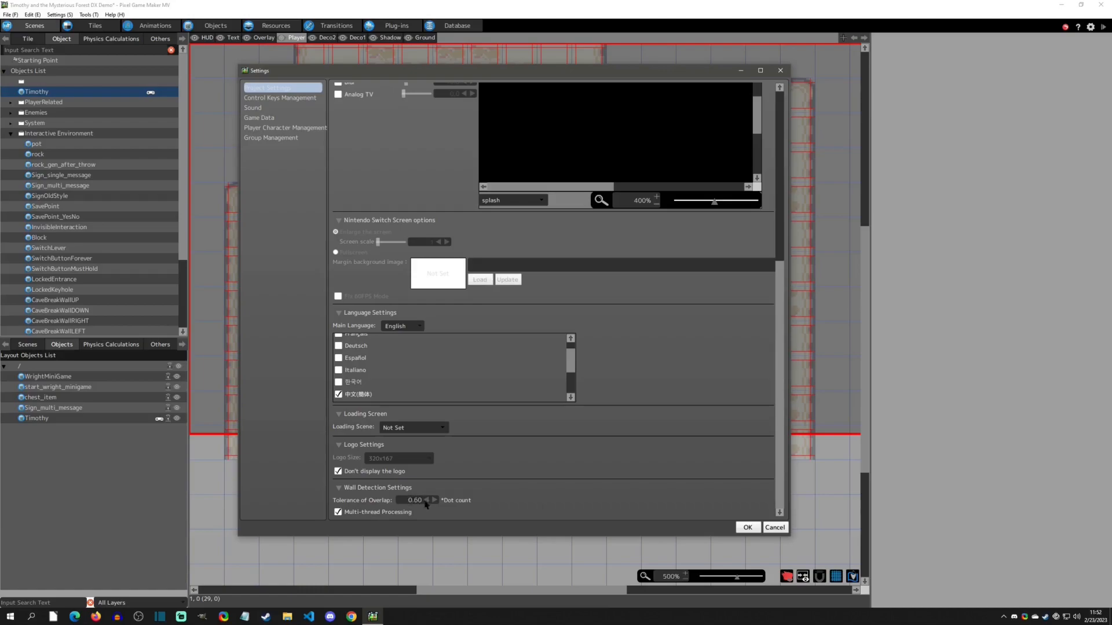
mouse_move(424, 512)
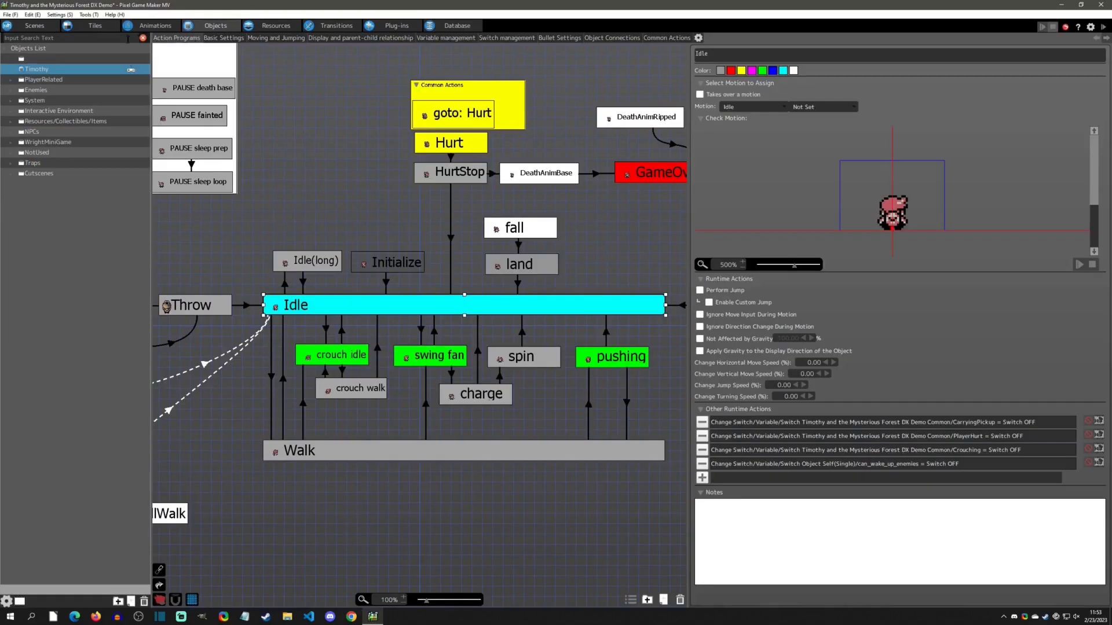
Check Timothy's Basic Settings, return to his action program graph, then reopen settings.
click(224, 37)
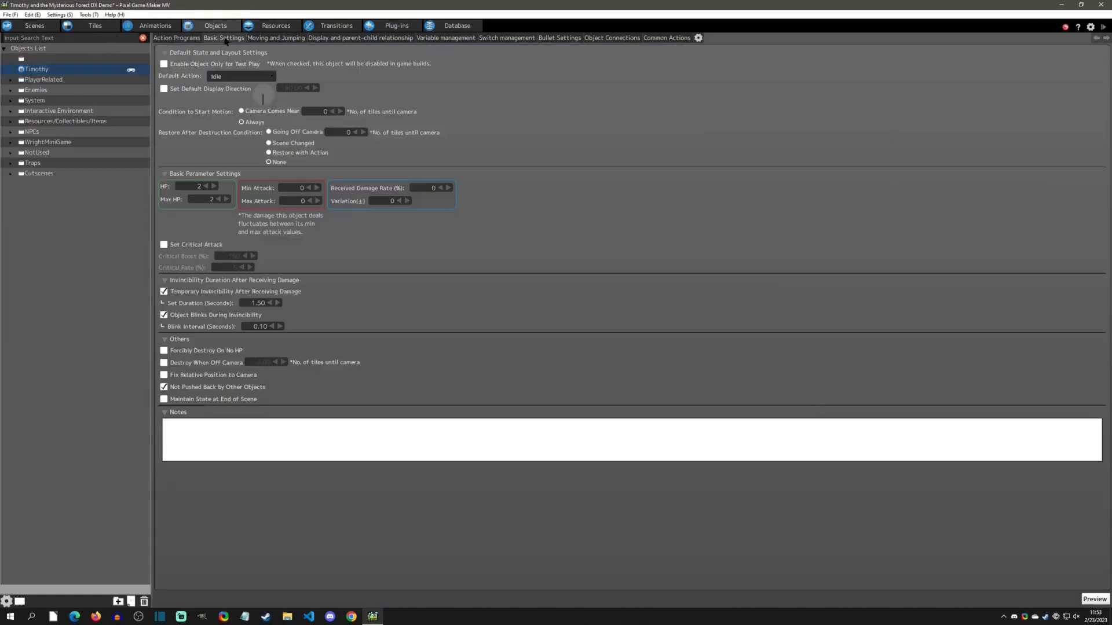
mouse_move(433, 265)
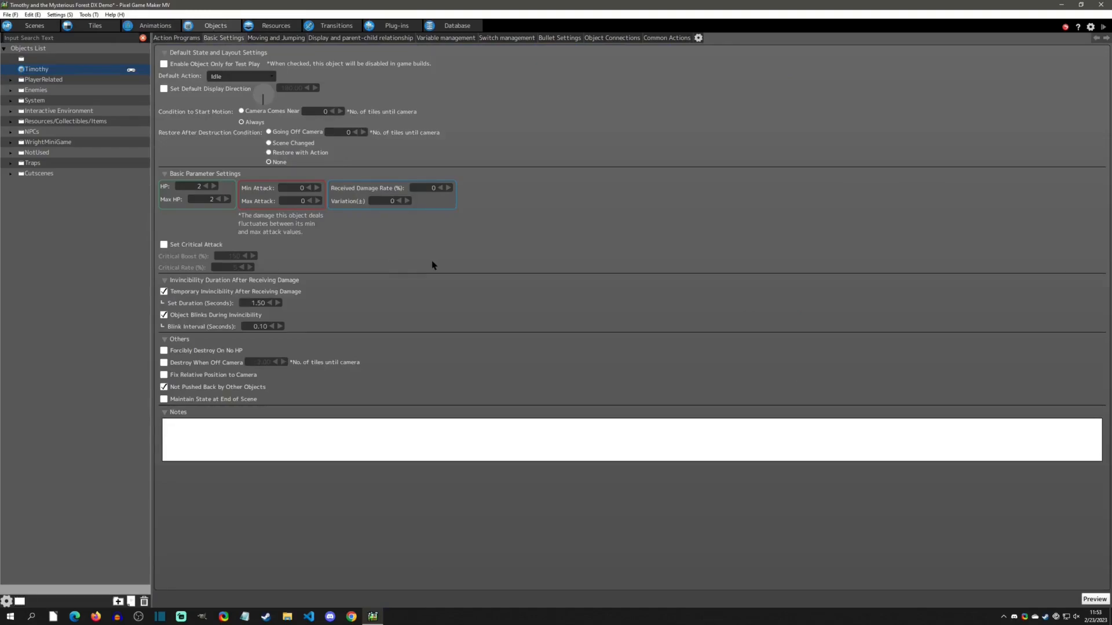
click(277, 37)
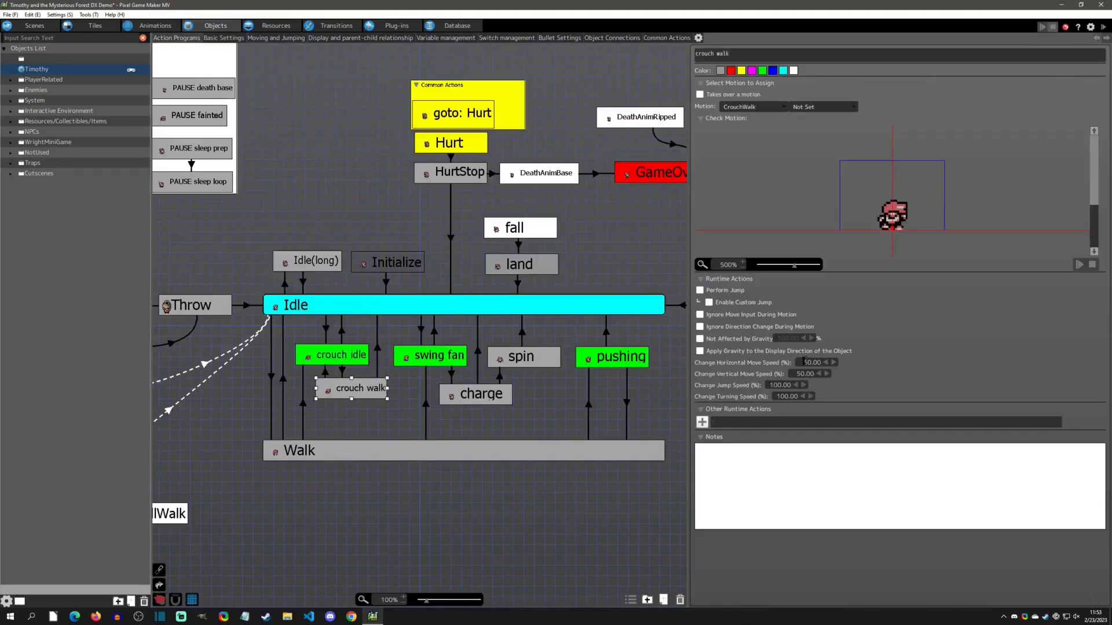
mouse_move(875, 374)
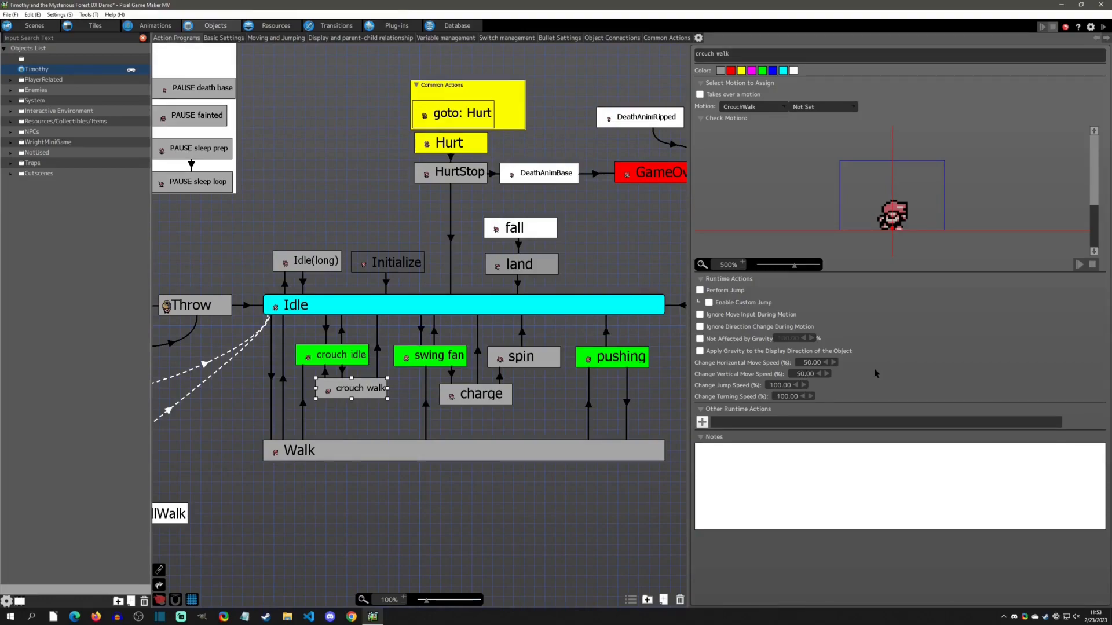
mouse_move(271, 140)
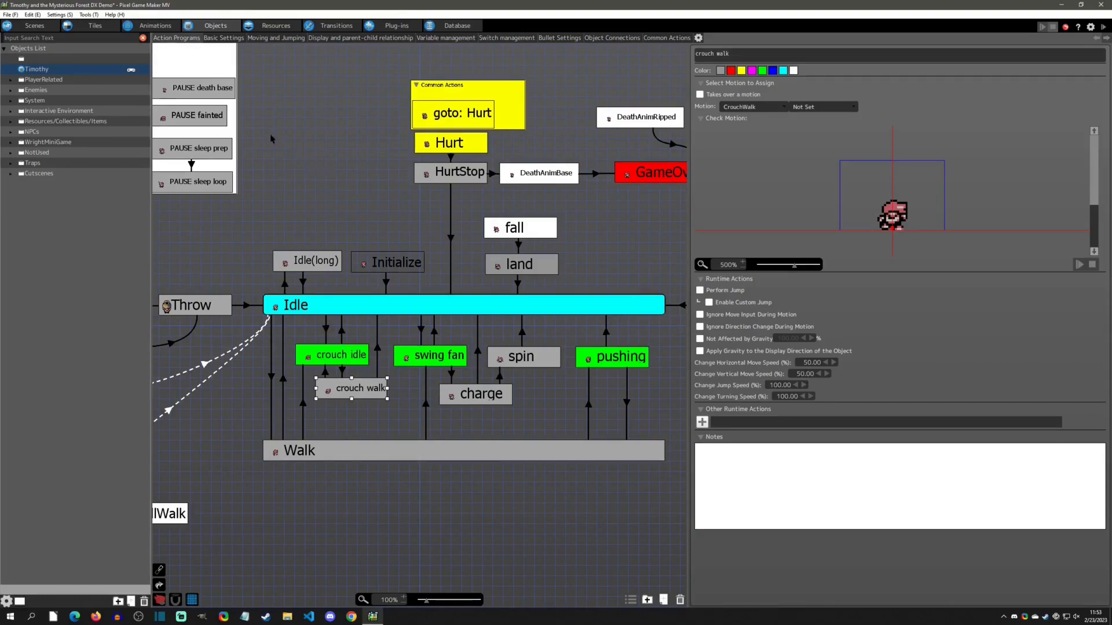
click(276, 38)
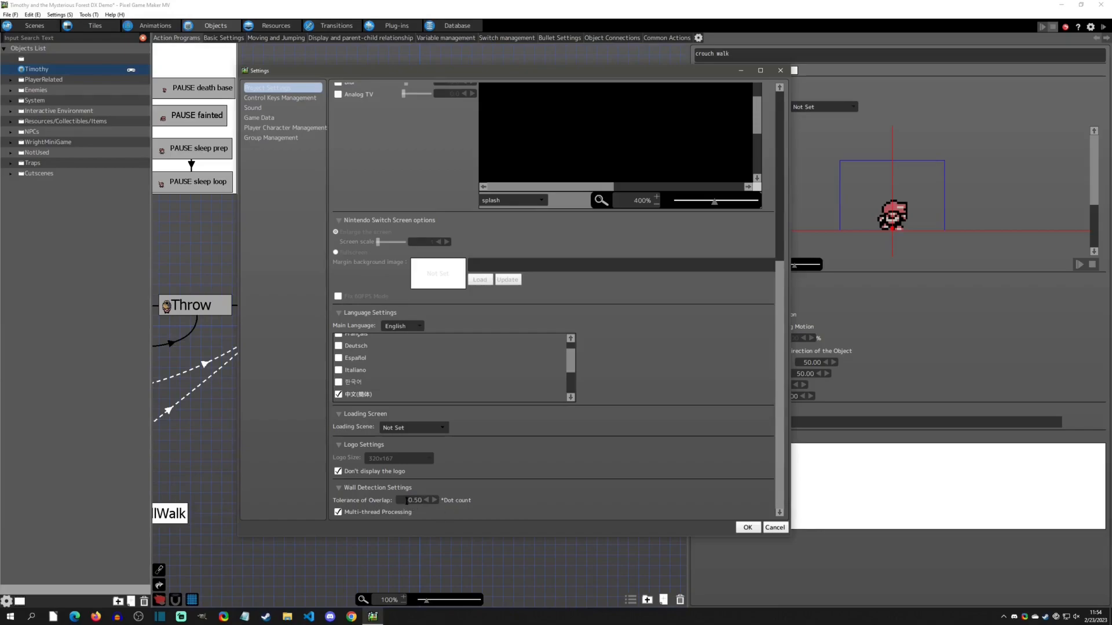
Raise the Tolerance of Overlap value with the spinner arrows.
click(414, 500)
text(0.6)
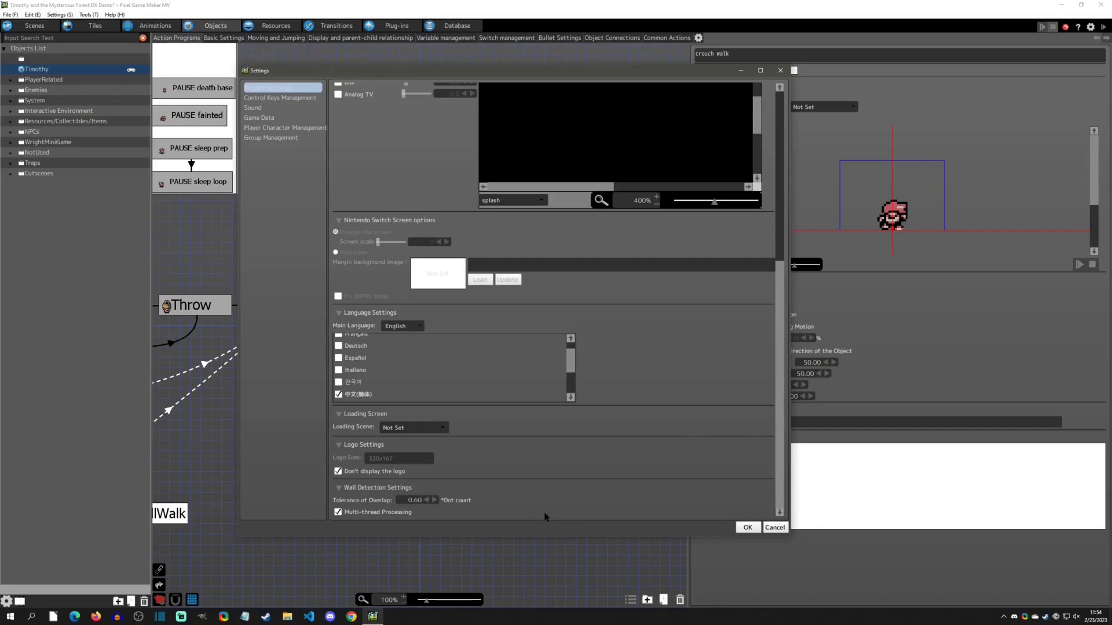
mouse_move(688, 521)
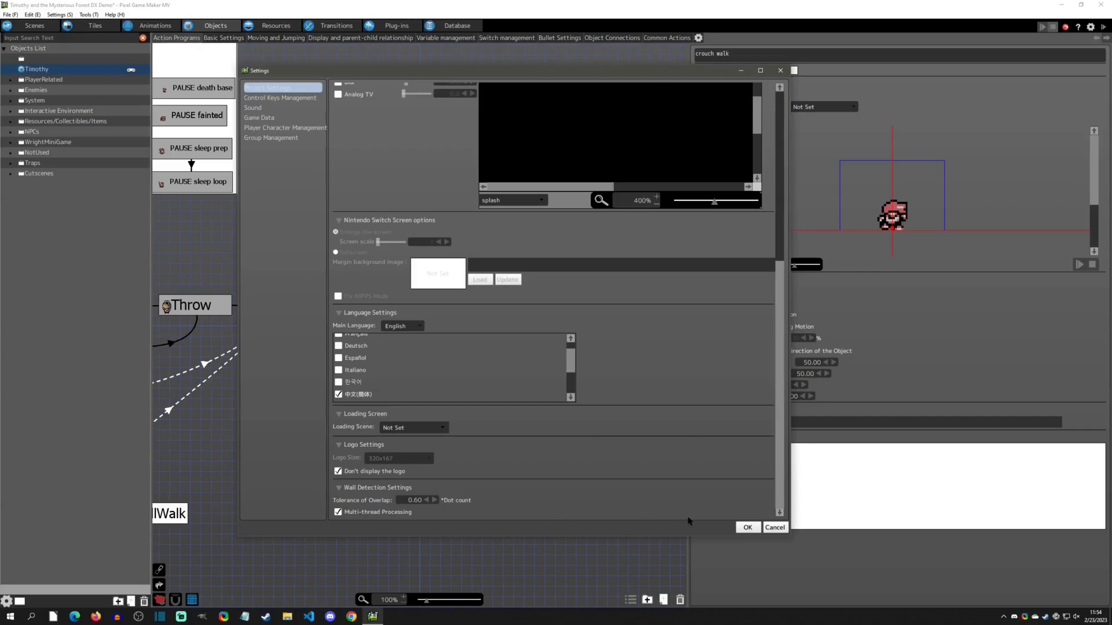
click(746, 527)
text(.5)
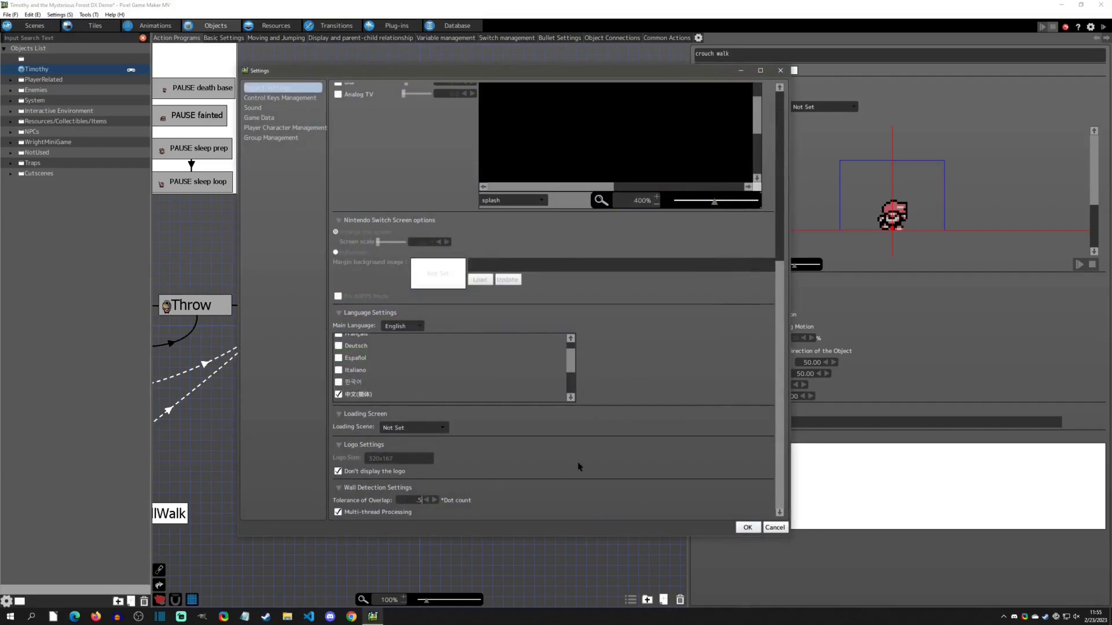
Commit a Tolerance of Overlap of 0.40 and confirm the project settings.
click(428, 500)
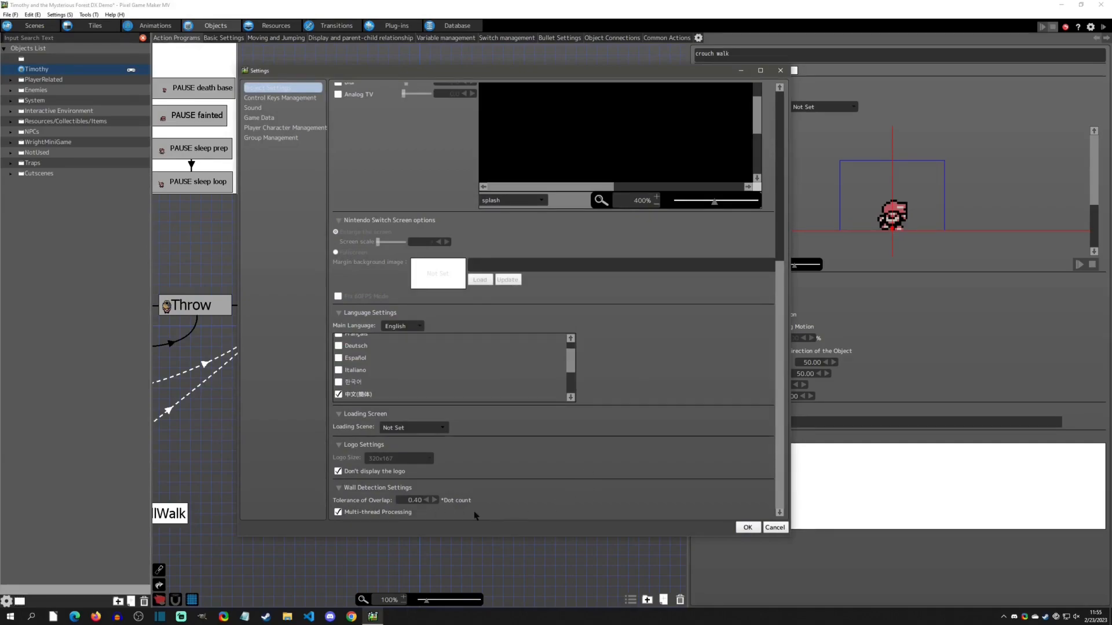
click(774, 527)
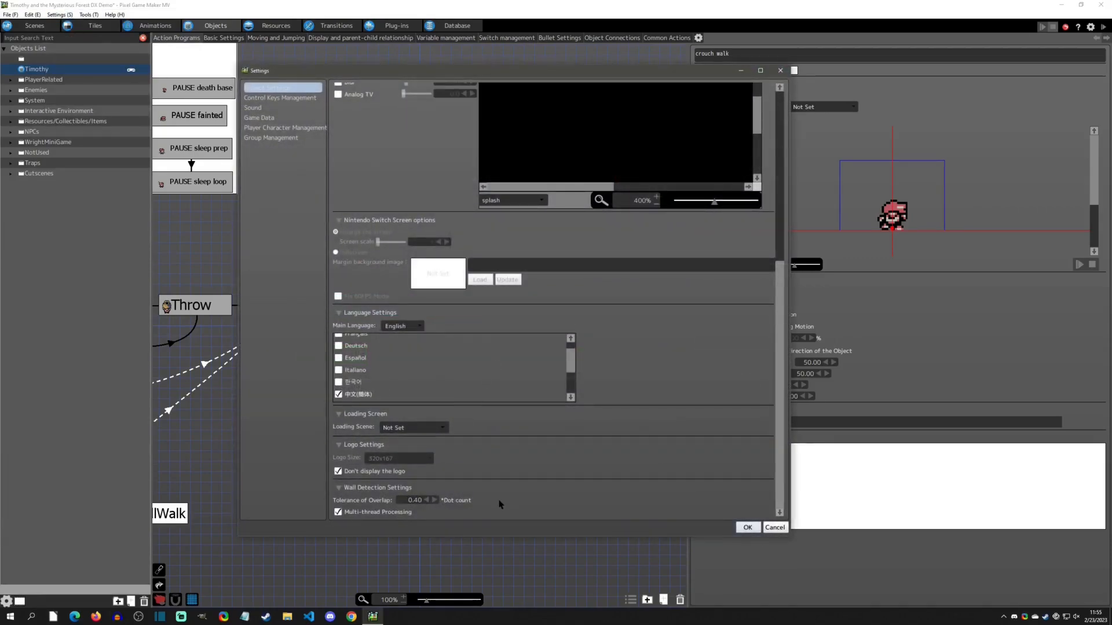
mouse_move(492, 503)
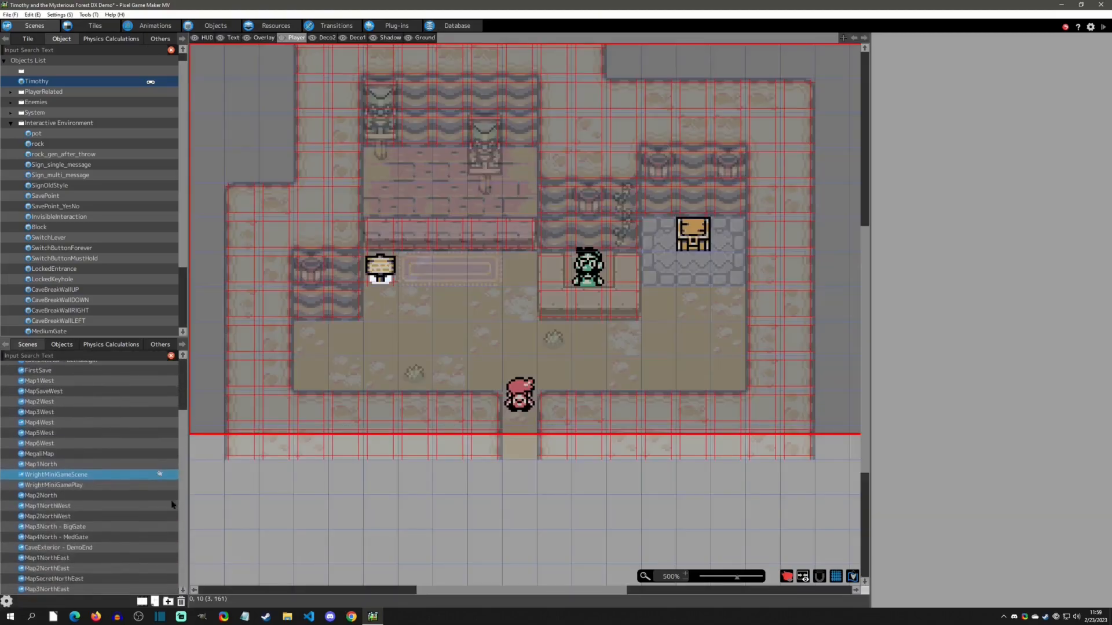
Right-click the pond scene entry in the Scene List.
right_click(47, 558)
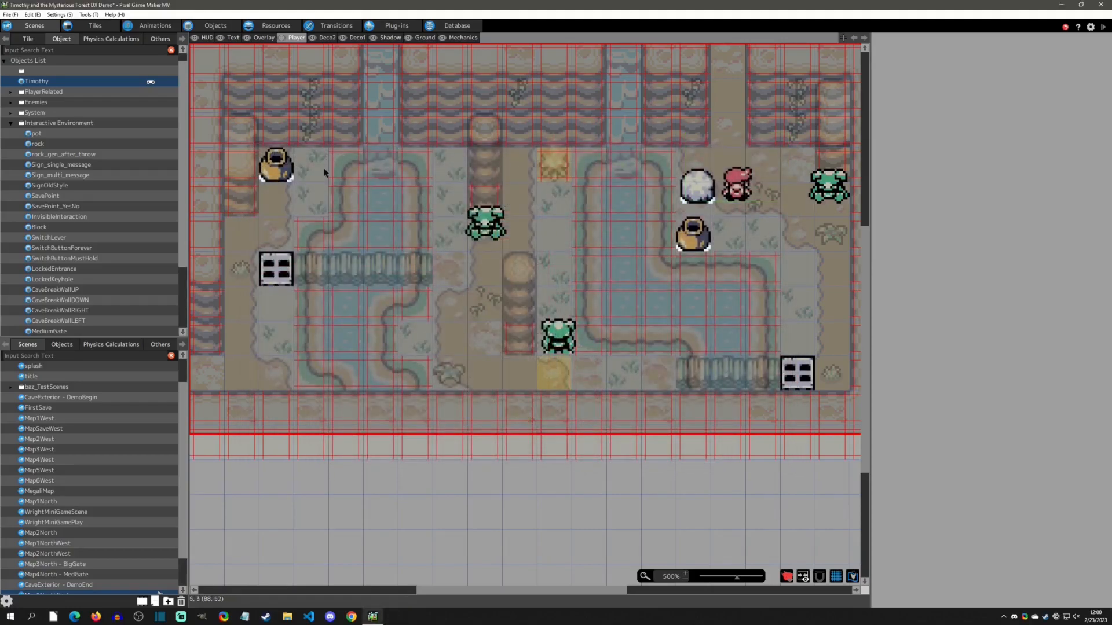
mouse_move(384, 193)
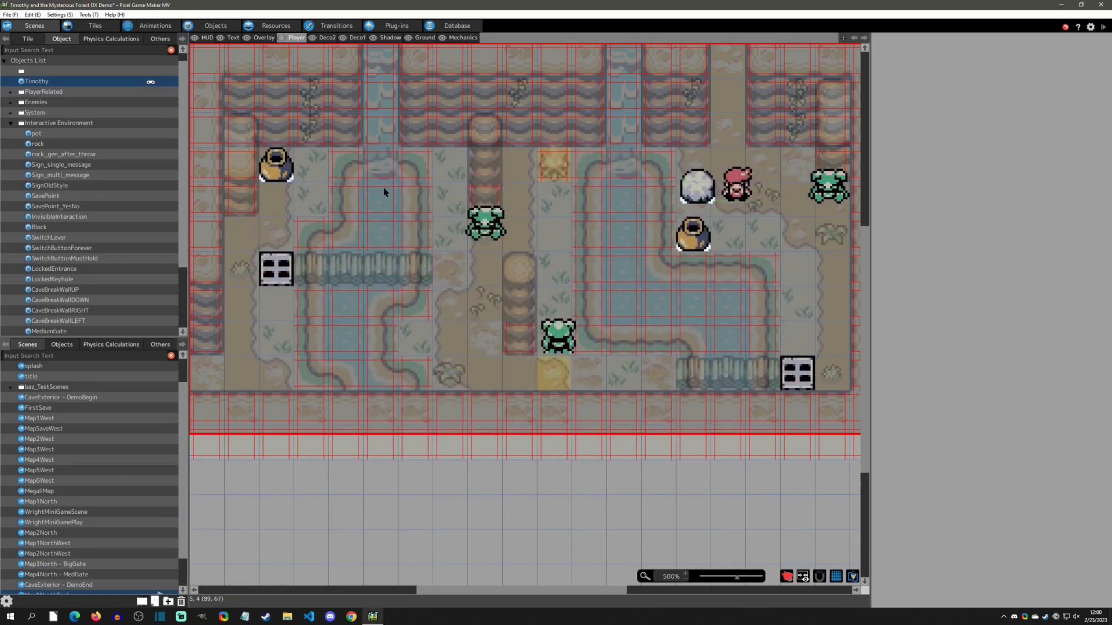
mouse_move(213, 104)
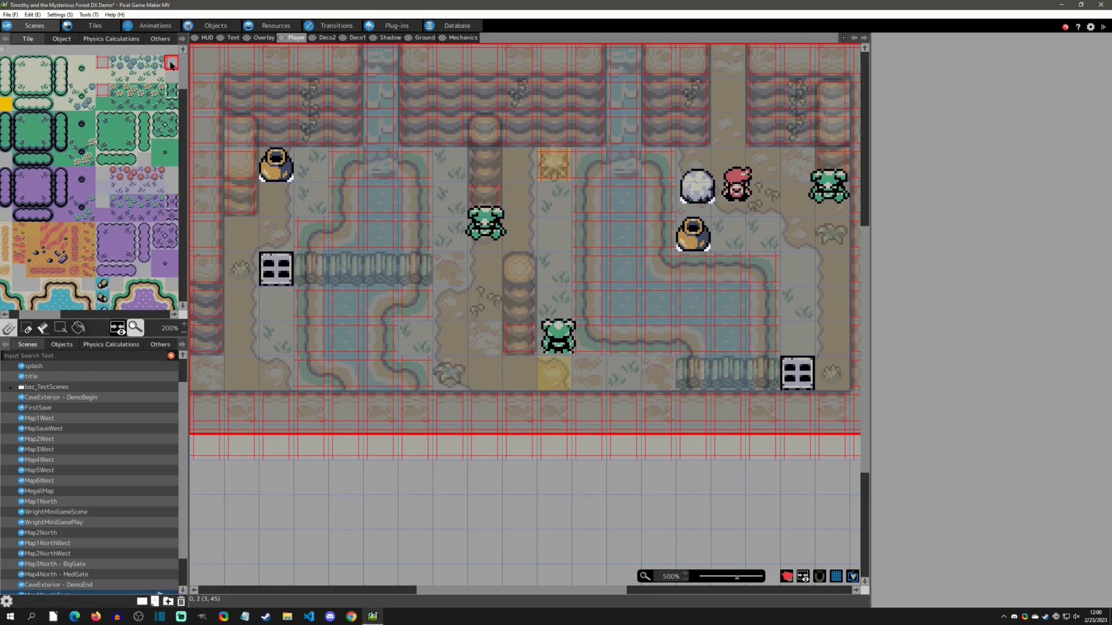
click(101, 91)
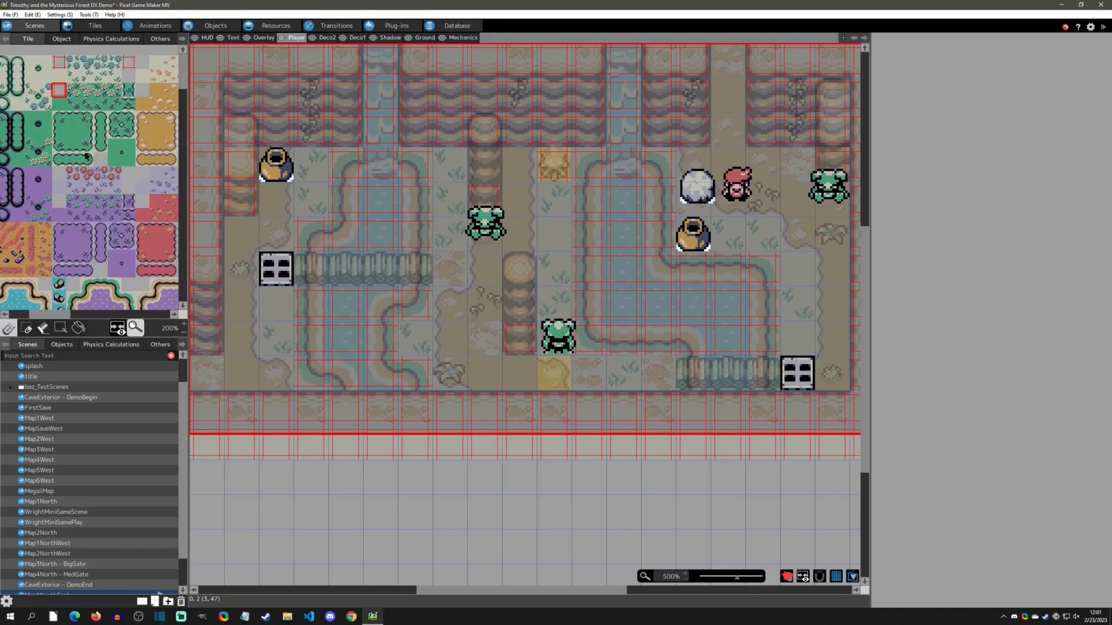
click(128, 62)
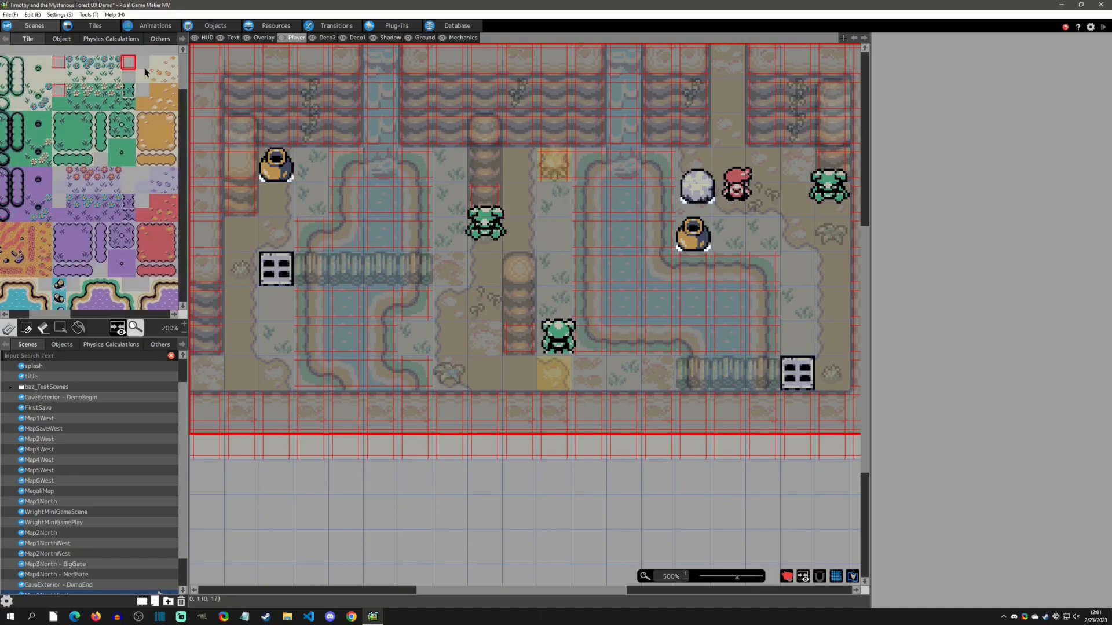
right_click(129, 63)
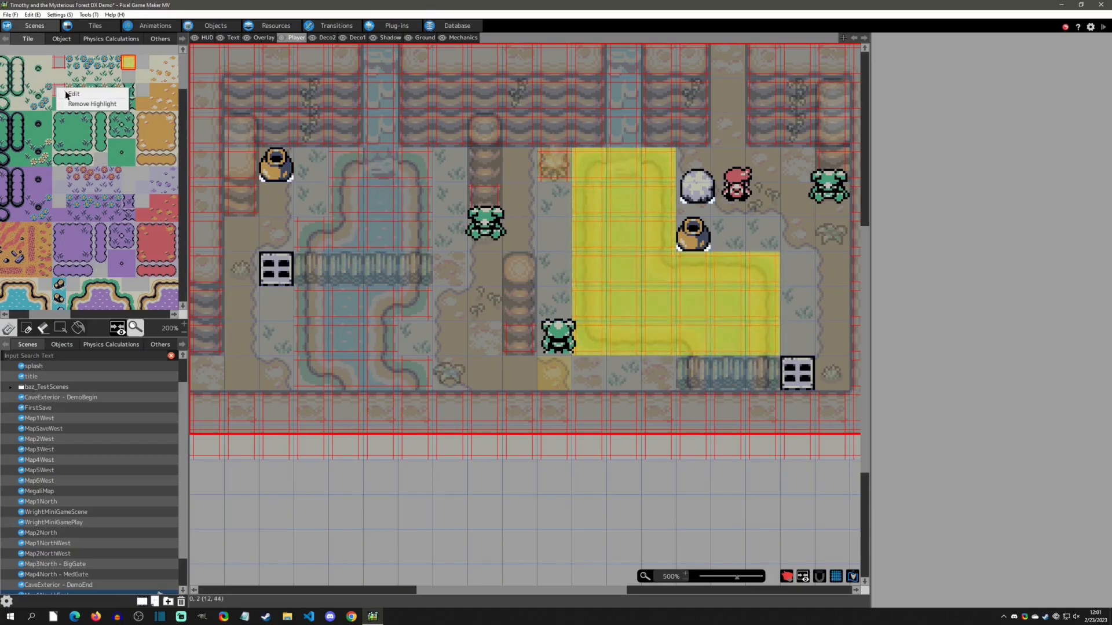
click(91, 104)
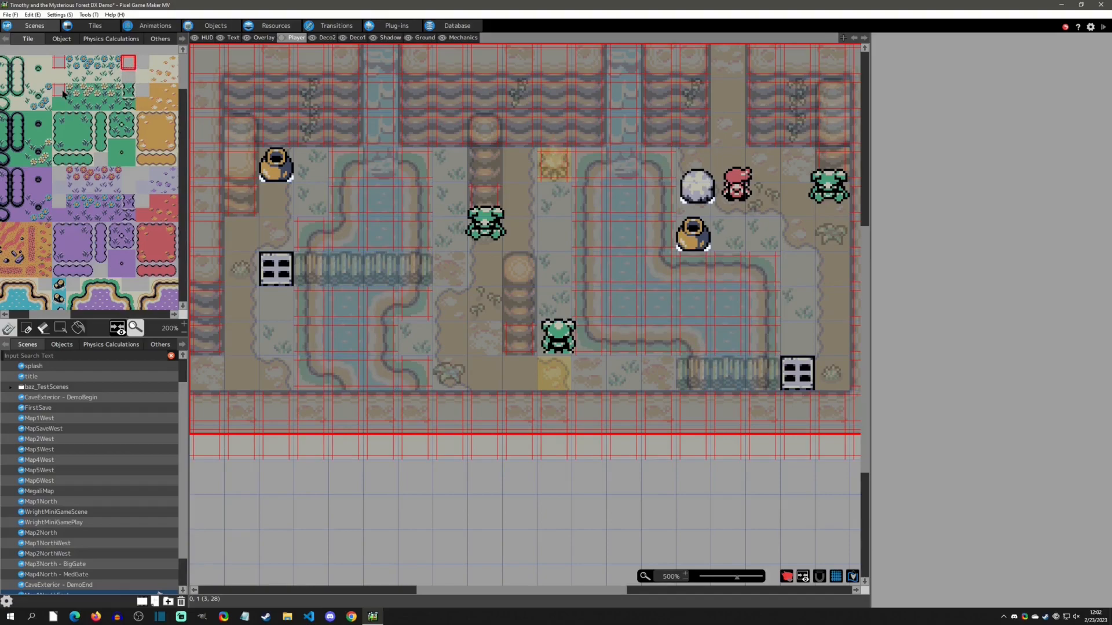
Choose Show Highlight on the cliff-edge wall tile in the Tile palette.
right_click(57, 94)
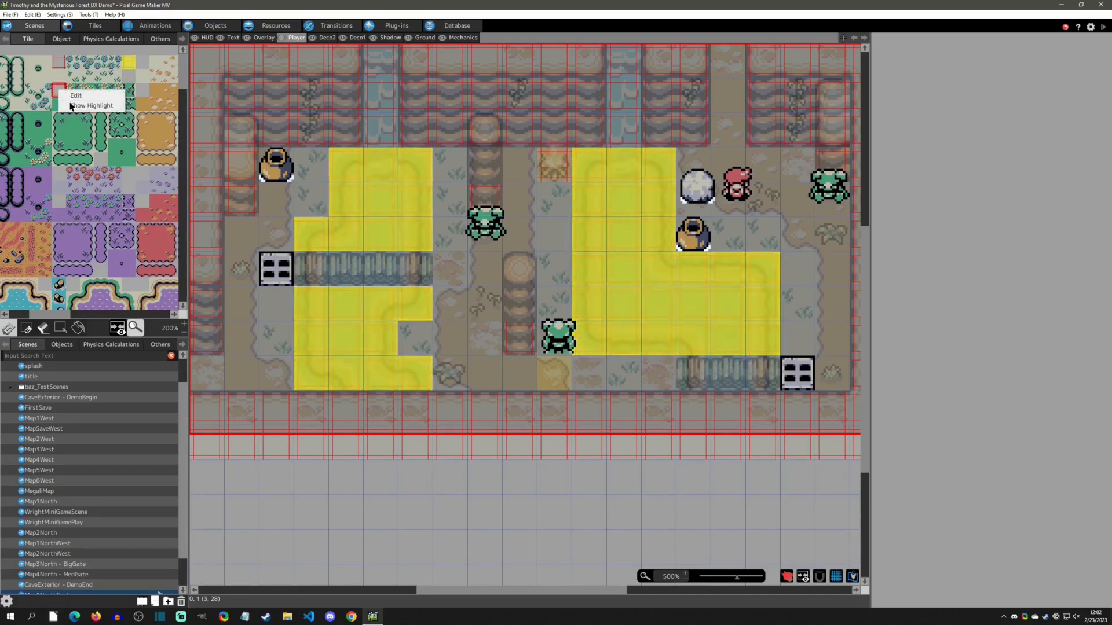
click(91, 105)
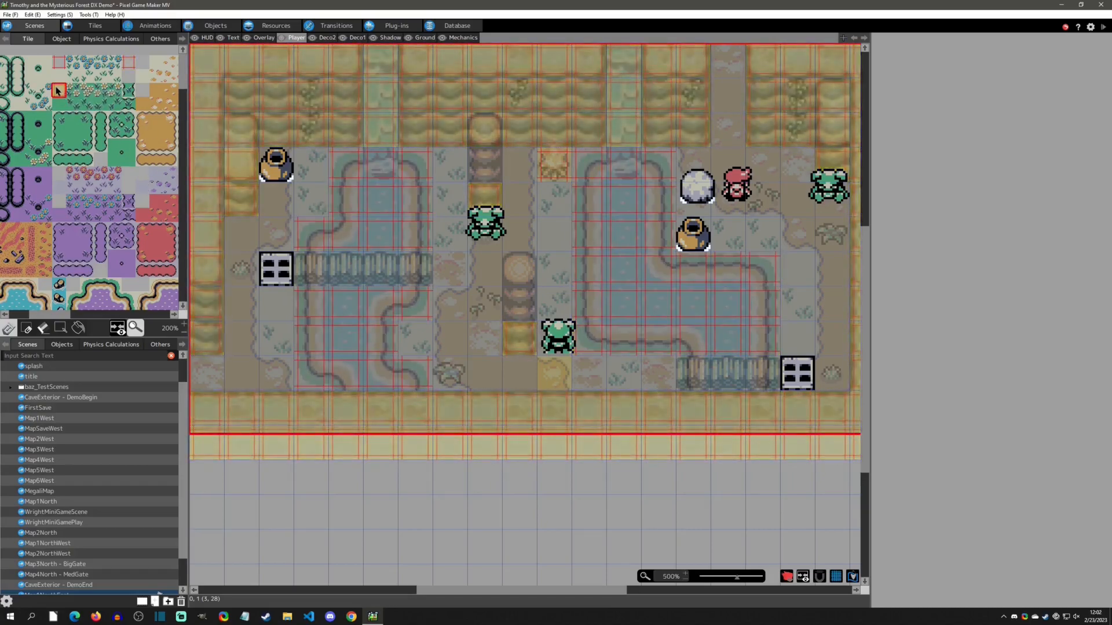